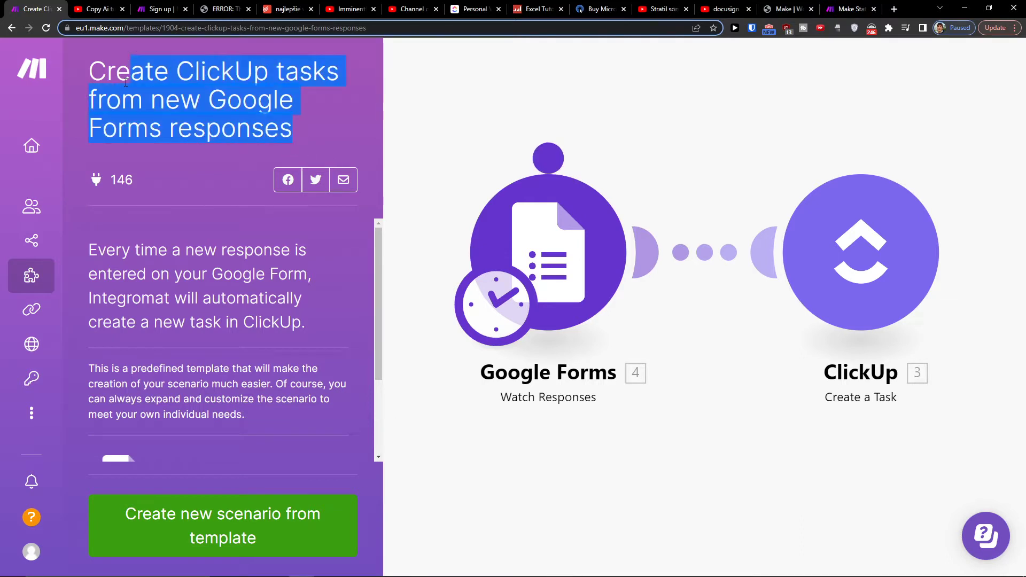
- Switch to the YouTube video page whose description holds the make.com register link
right_click(190, 99)
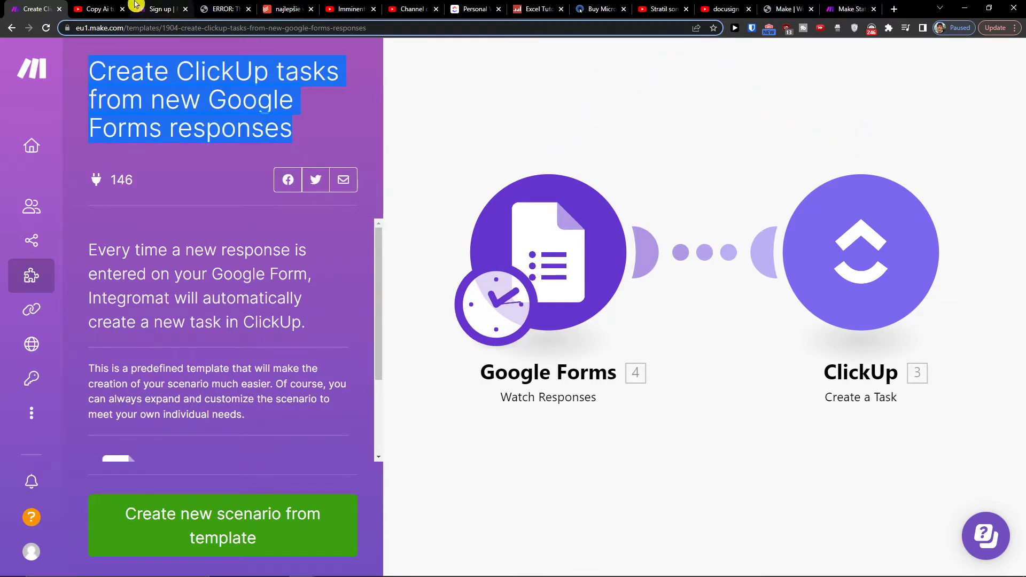
click(96, 9)
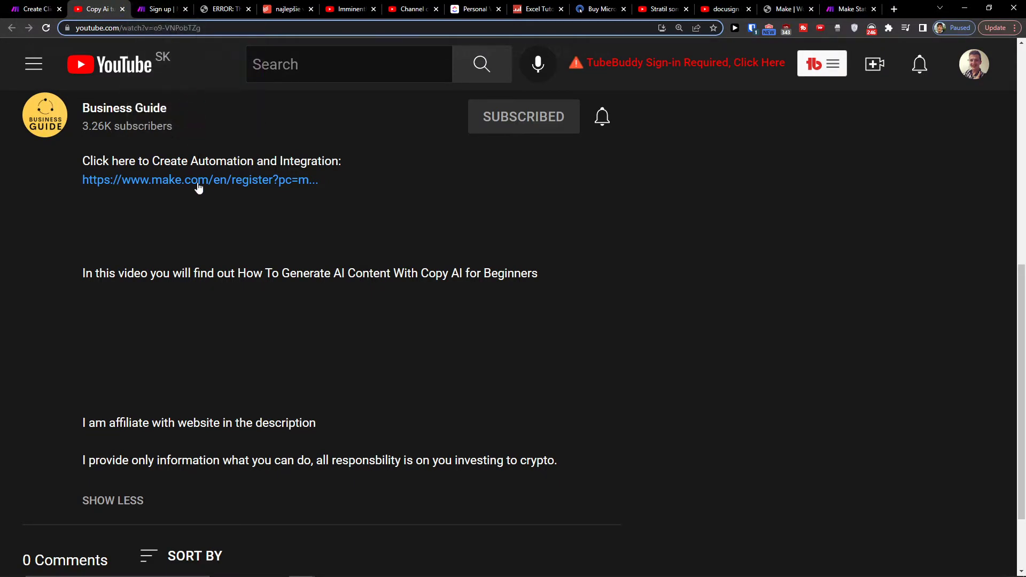
- Follow the register link to the Make Sign up form, then return to the template page
click(200, 180)
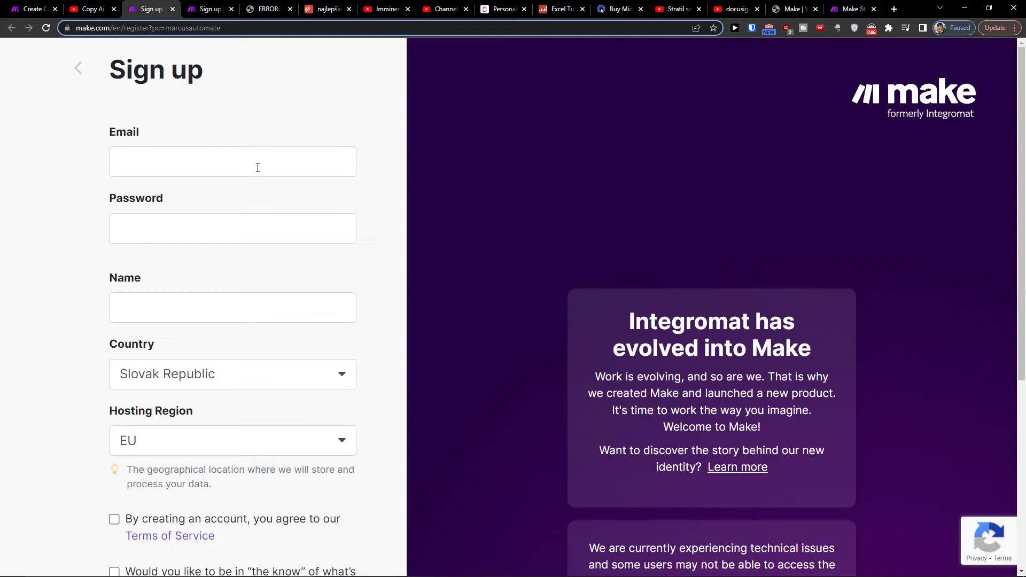
mouse_move(291, 202)
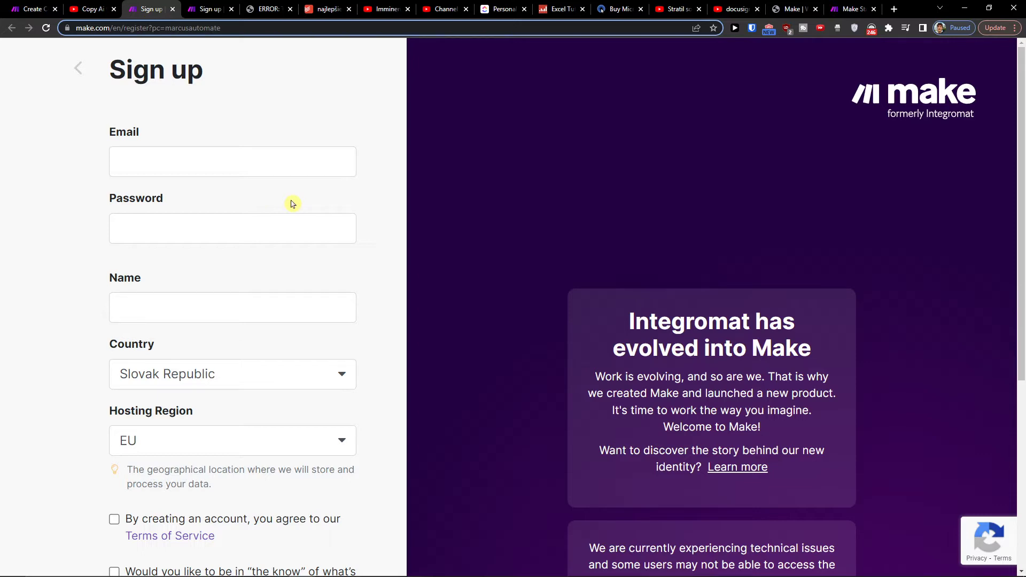
scroll(down, 3)
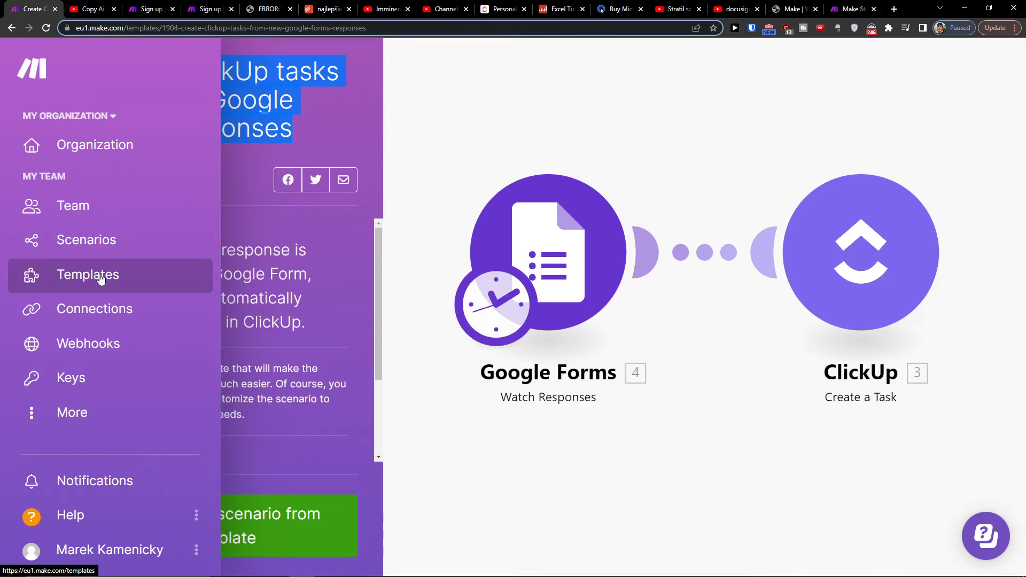
- Filter the template gallery by ClickUp and Google Forms and reach the ClickUp-tasks-from-form-responses template
click(88, 275)
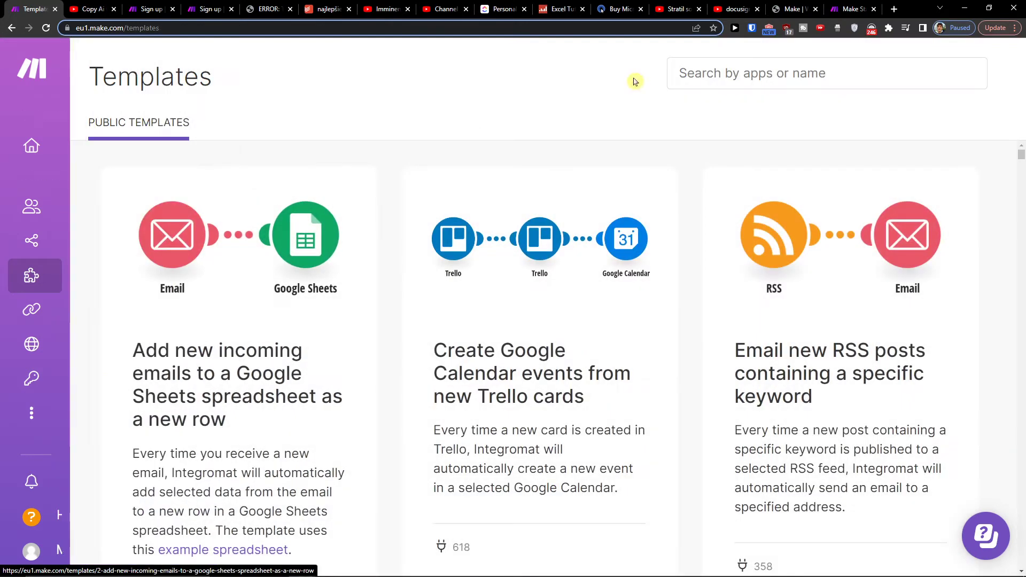
text(cli)
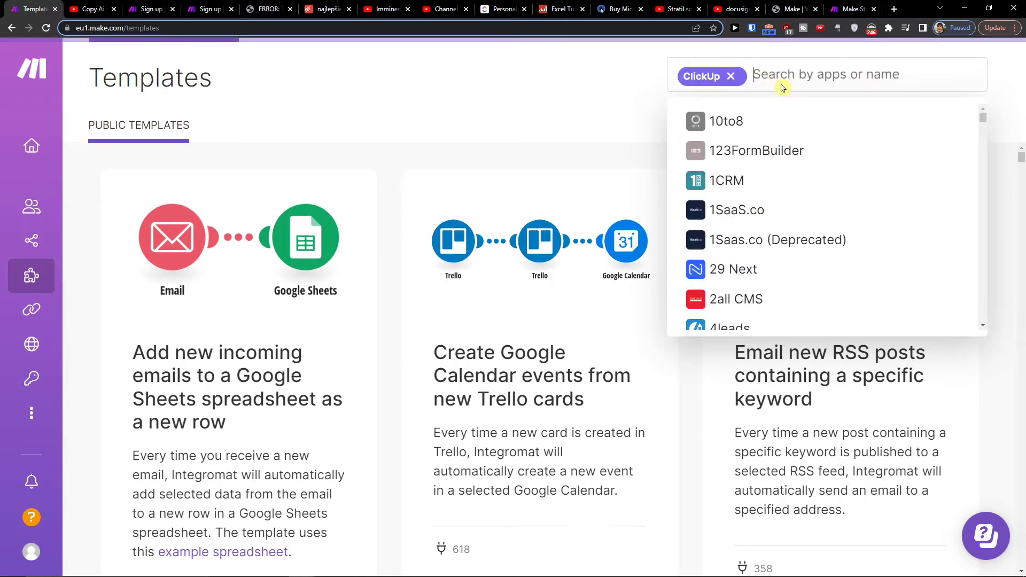
text(she)
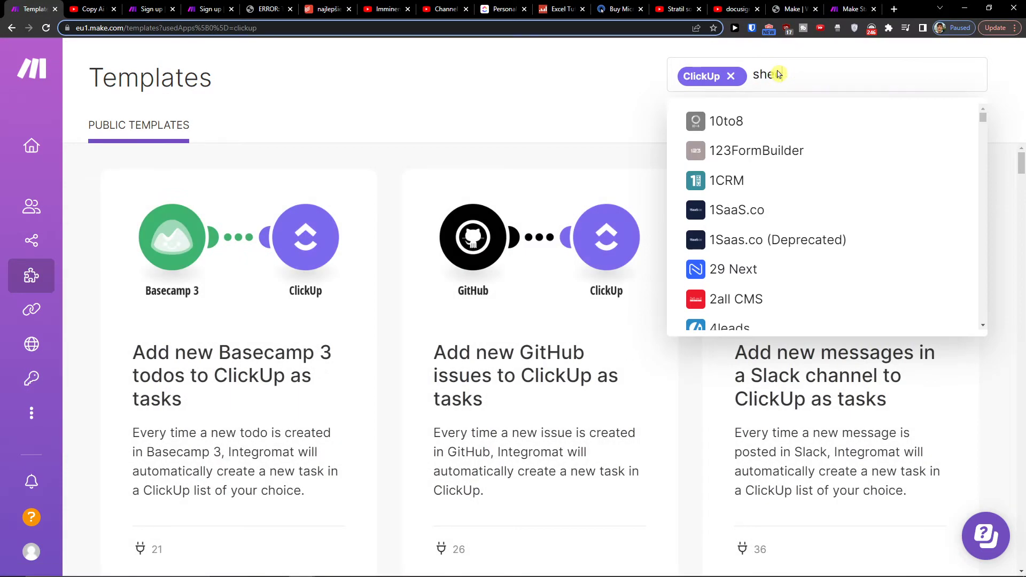
text(forms)
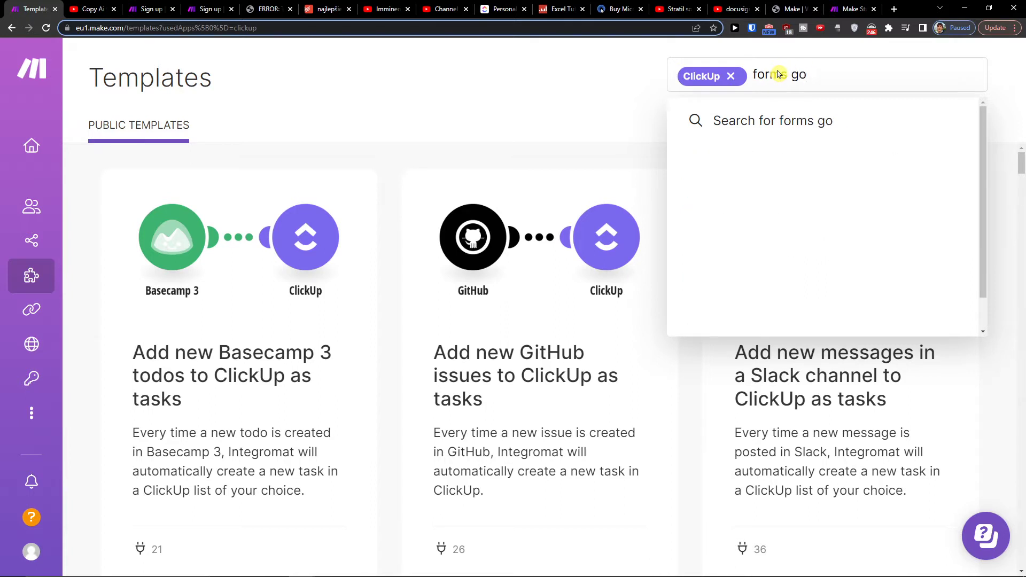
text(google fo)
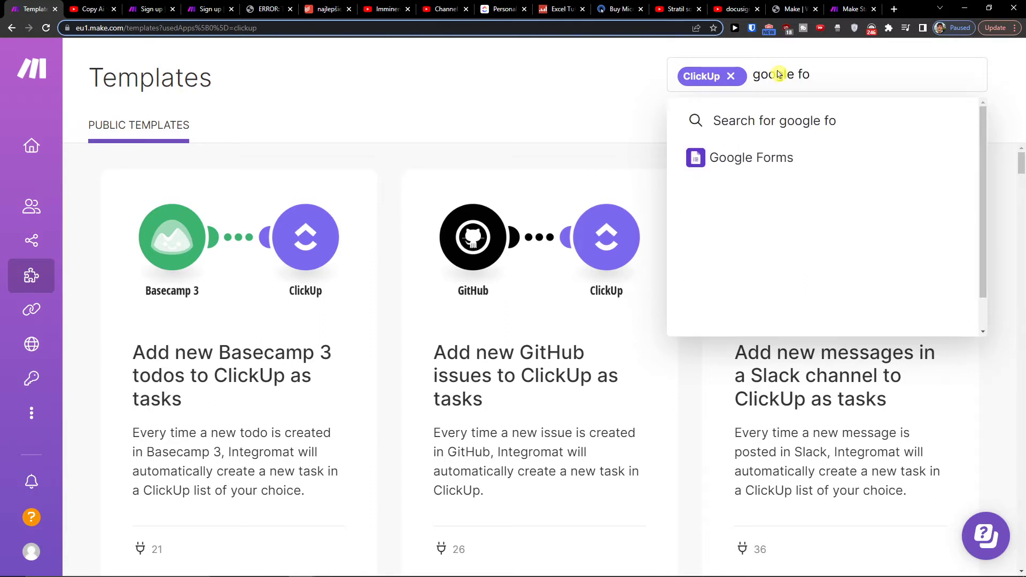
click(751, 157)
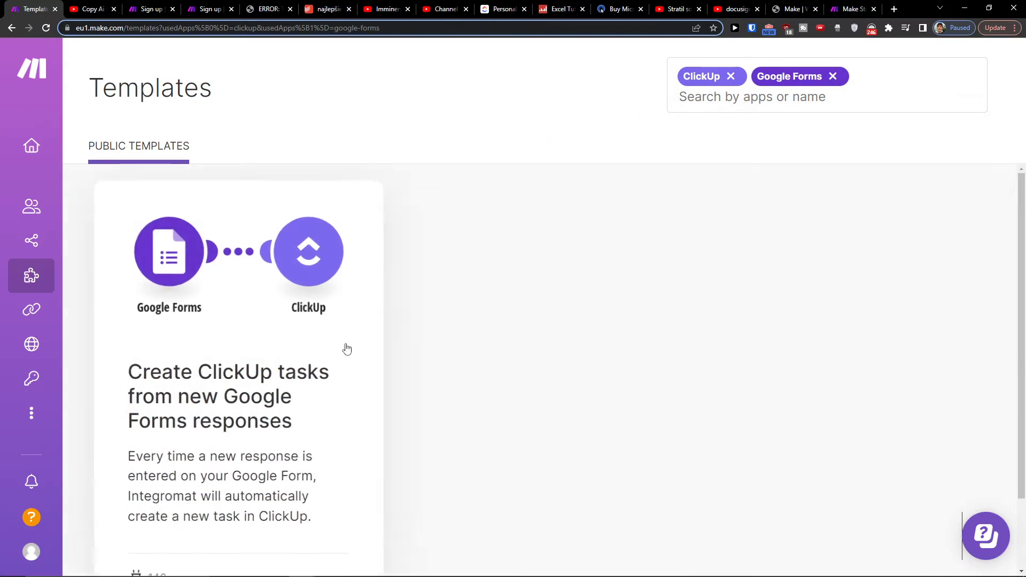
scroll(down, 3)
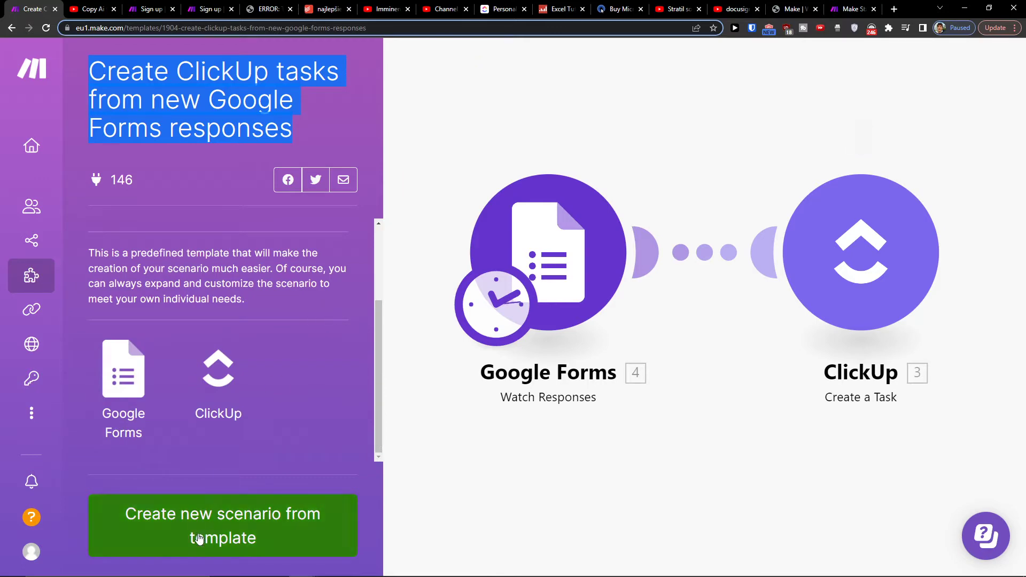
- Create a scenario from the template with the Google Forms trigger watching the Form Responses 1 sheet
click(222, 526)
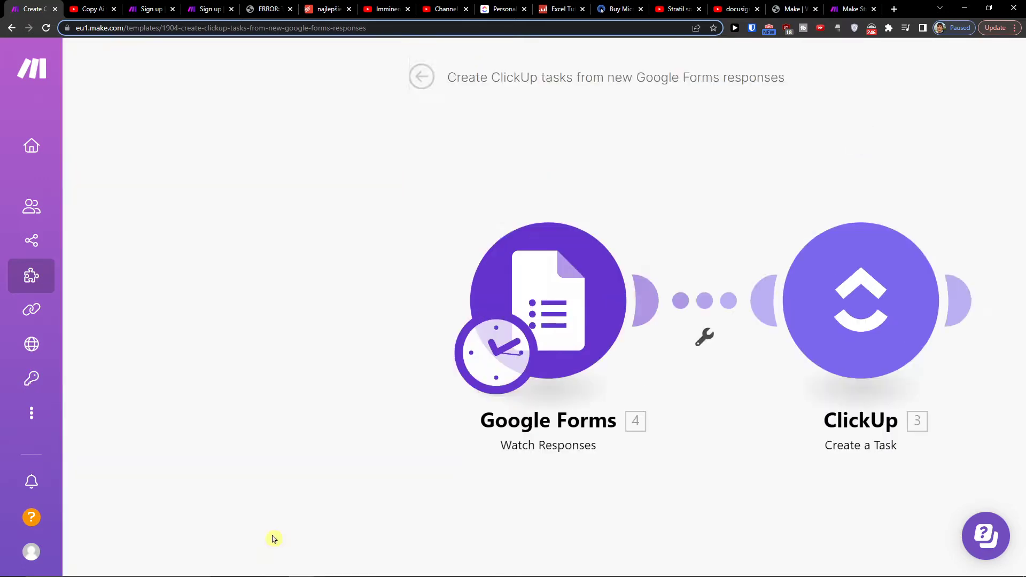
click(547, 301)
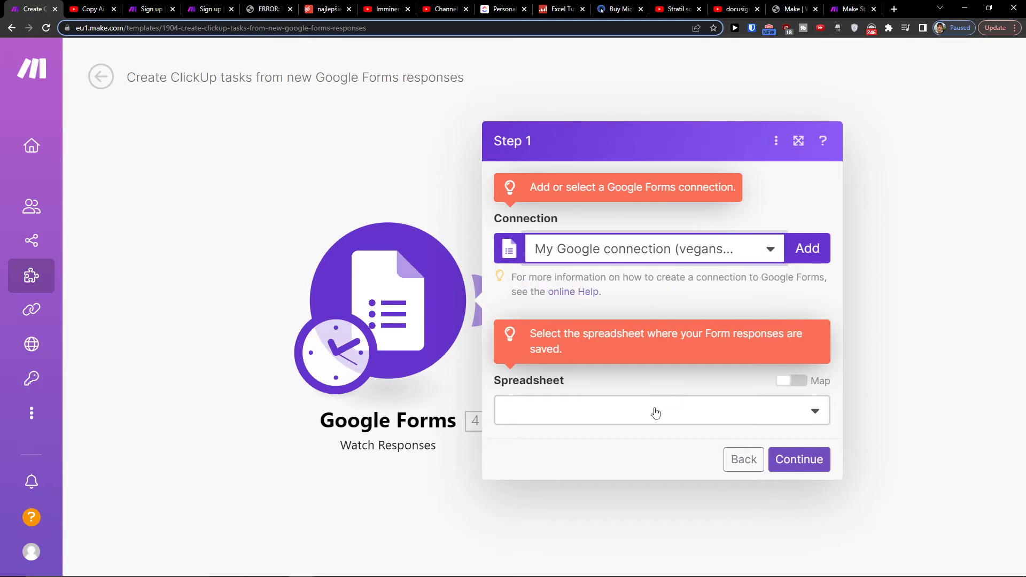
click(657, 411)
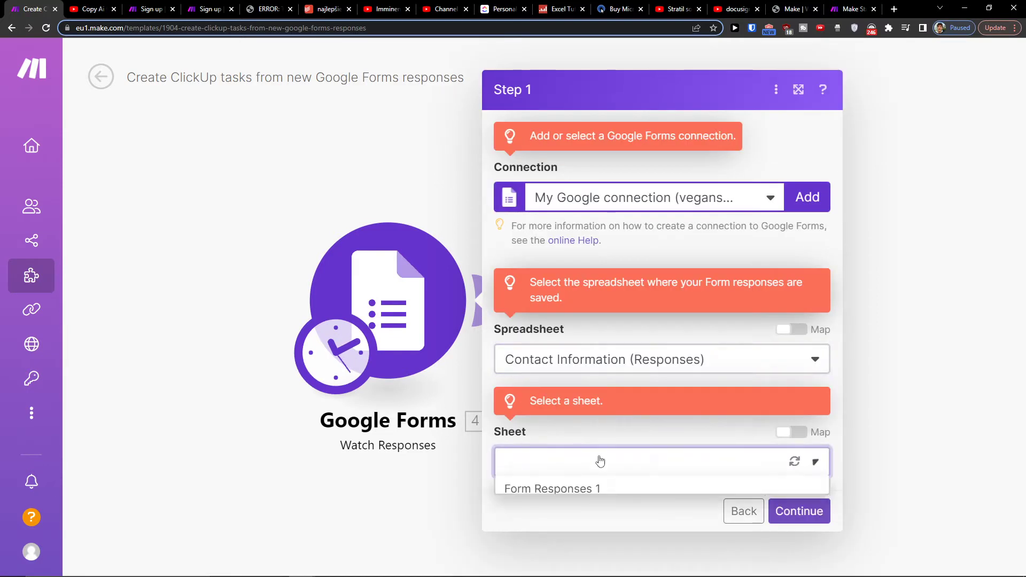
click(552, 489)
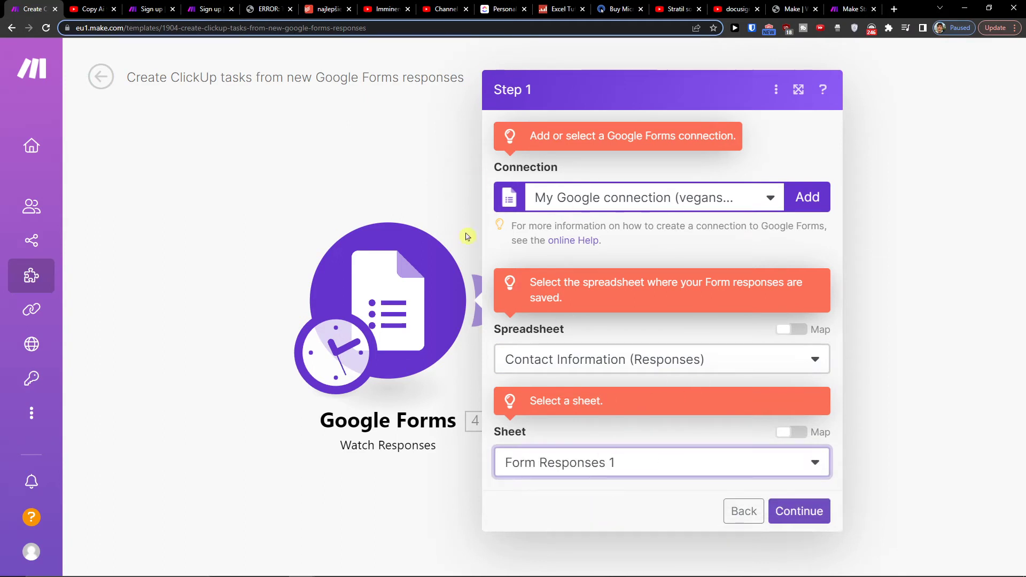
click(797, 511)
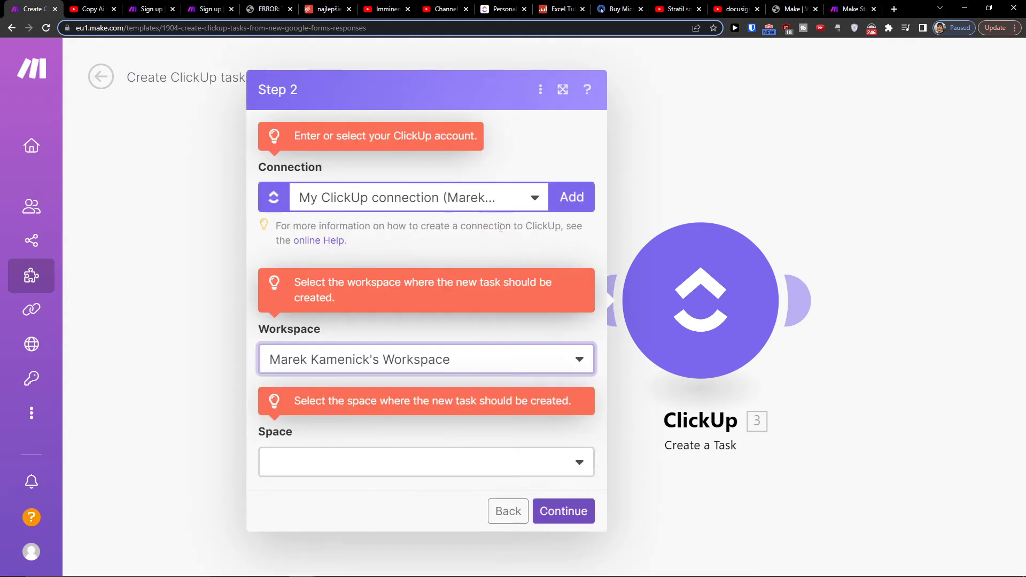
- Add a ClickUp connection and target the Youtube Channel space, CRM folder, Accounts & Opportunities list
click(570, 197)
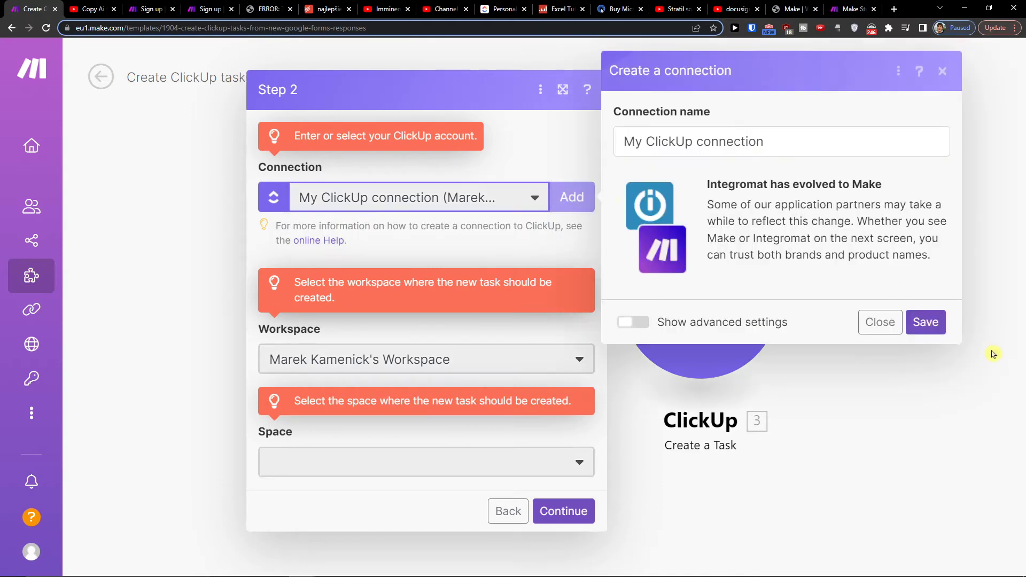
click(925, 322)
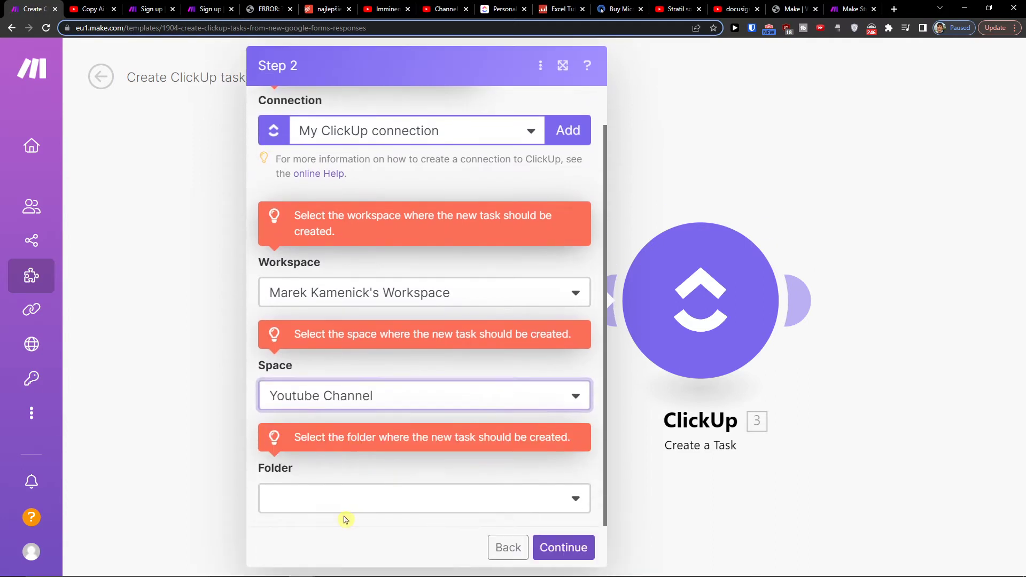
click(424, 498)
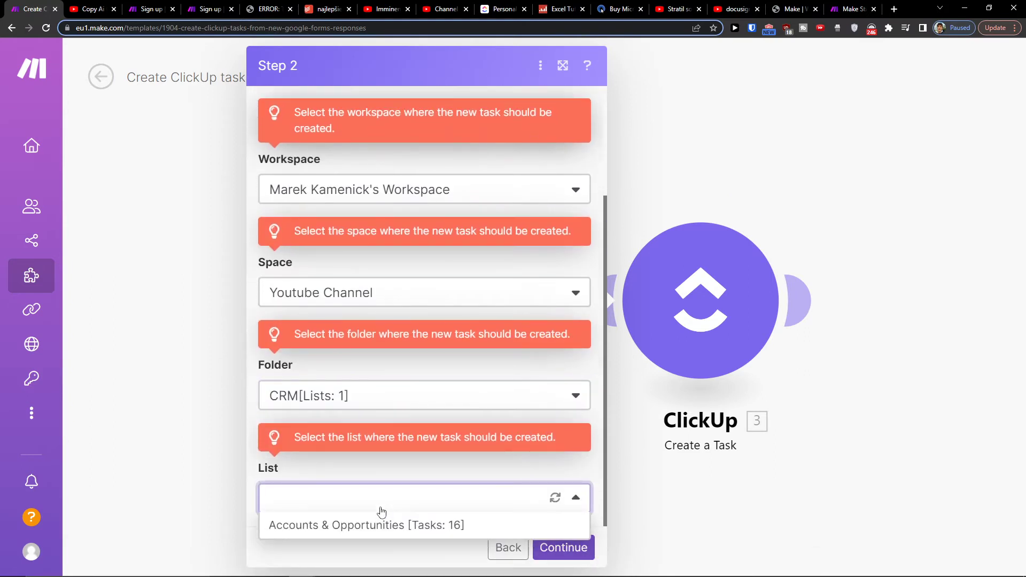
click(367, 525)
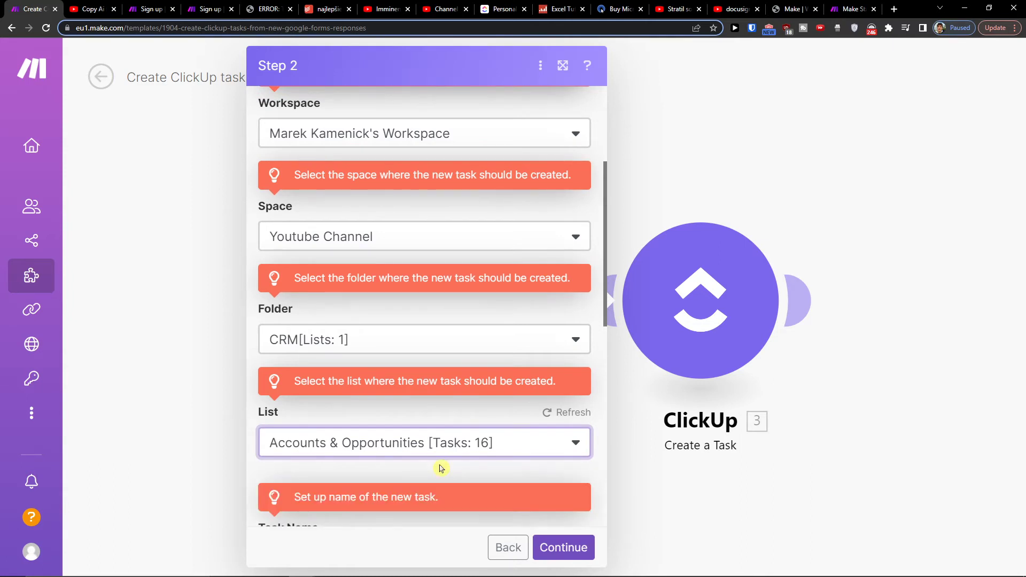
- Map Meno (B) into Task Name and Email (C) into Content, then run the scenario once
scroll(down, 3)
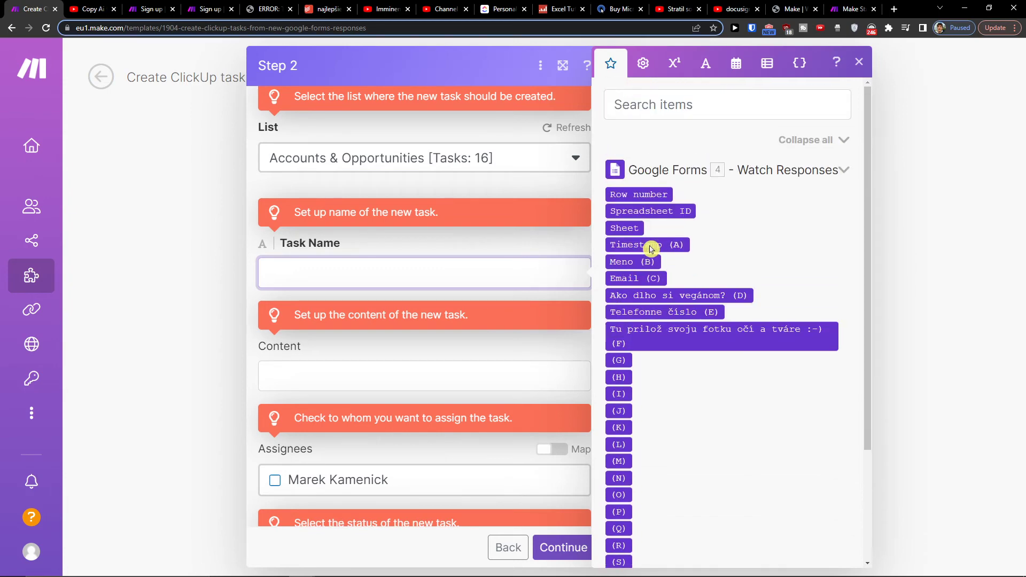
mouse_move(647, 245)
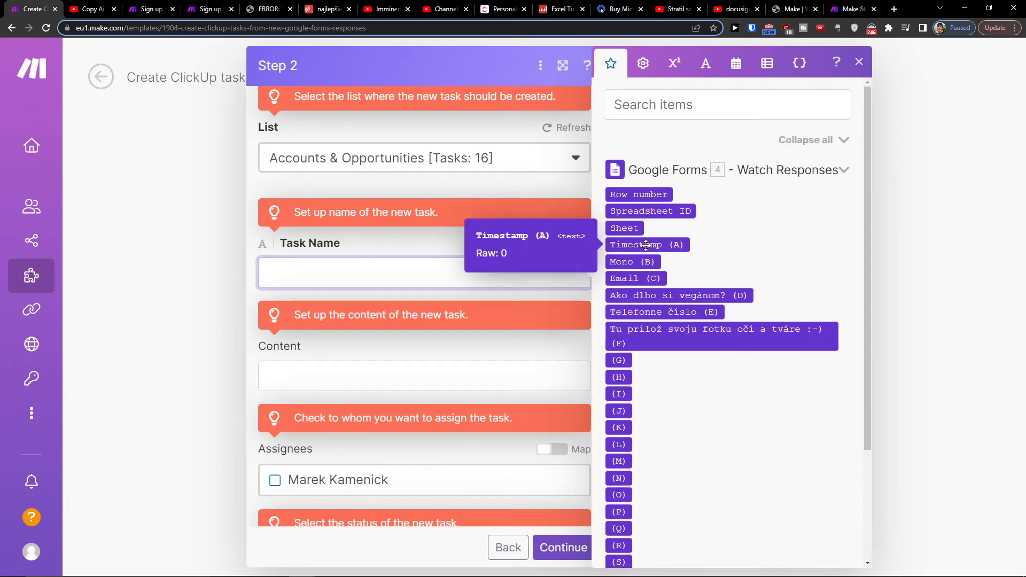
mouse_move(666, 256)
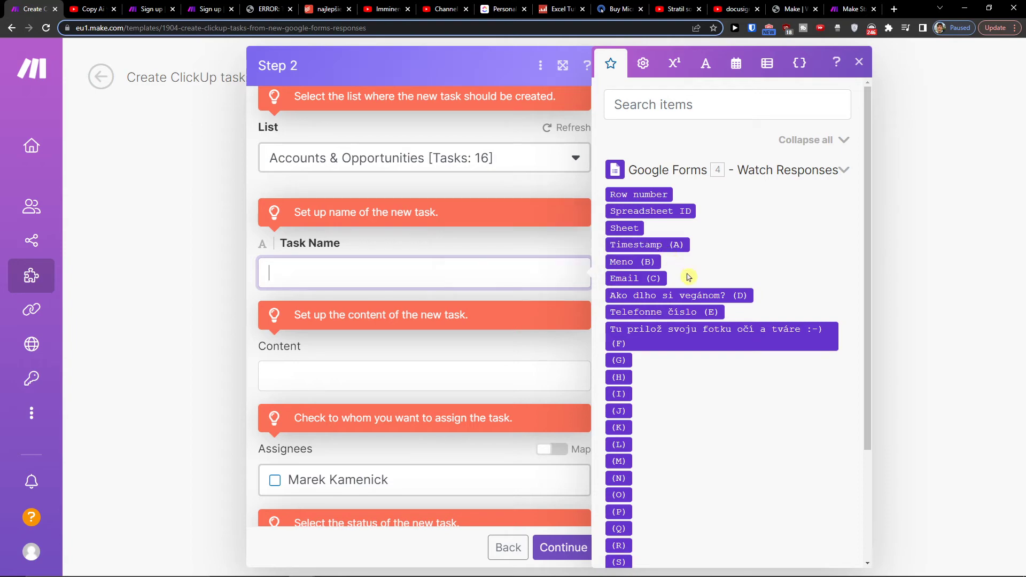
mouse_move(685, 275)
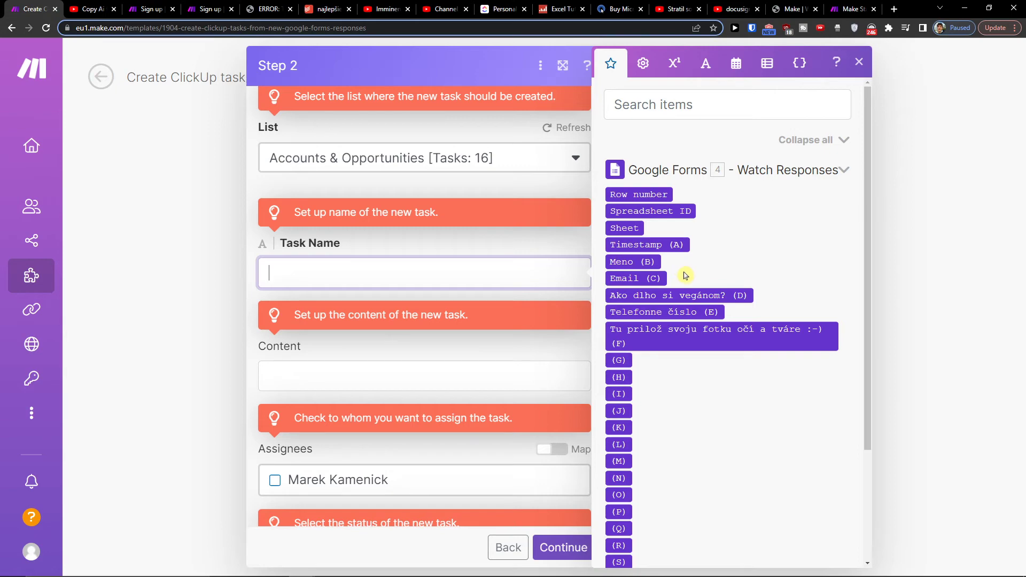
mouse_move(695, 286)
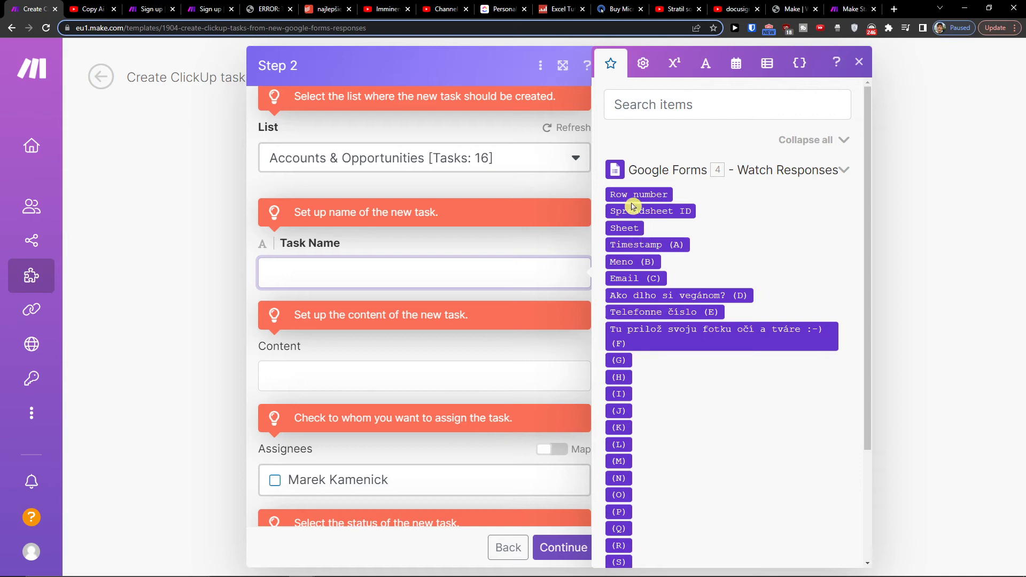
click(632, 262)
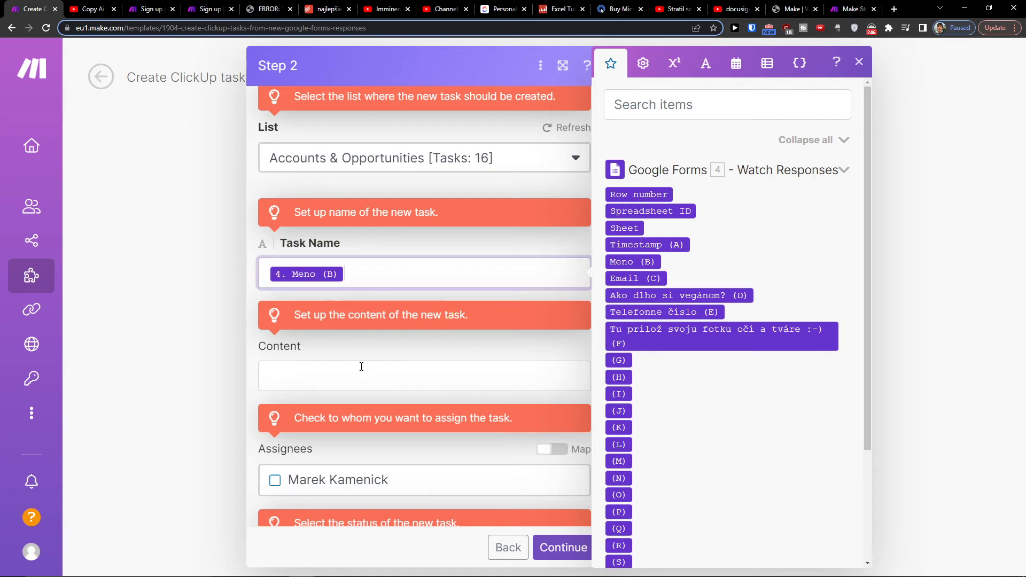
scroll(down, 3)
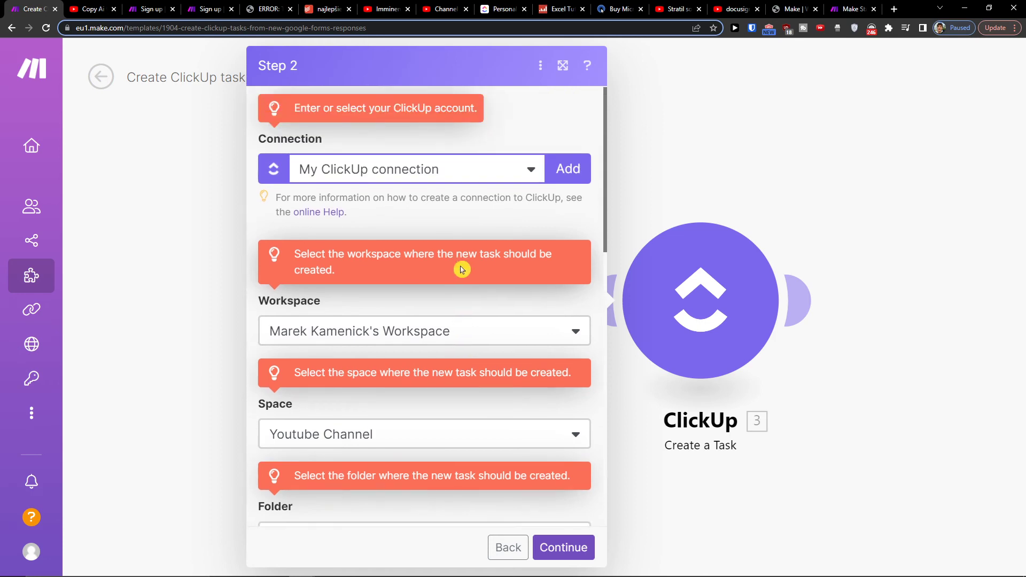
scroll(down, 3)
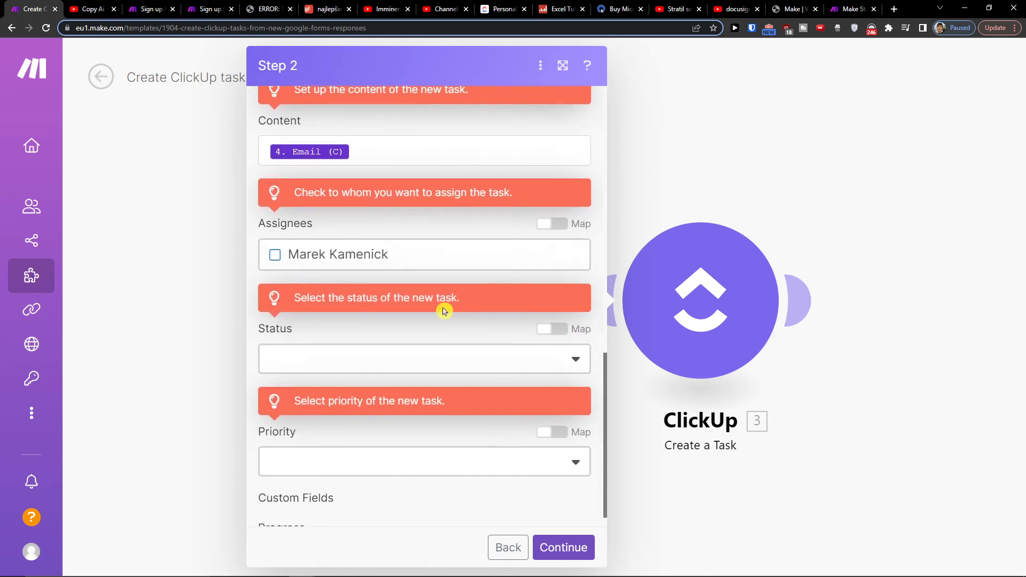
mouse_move(170, 371)
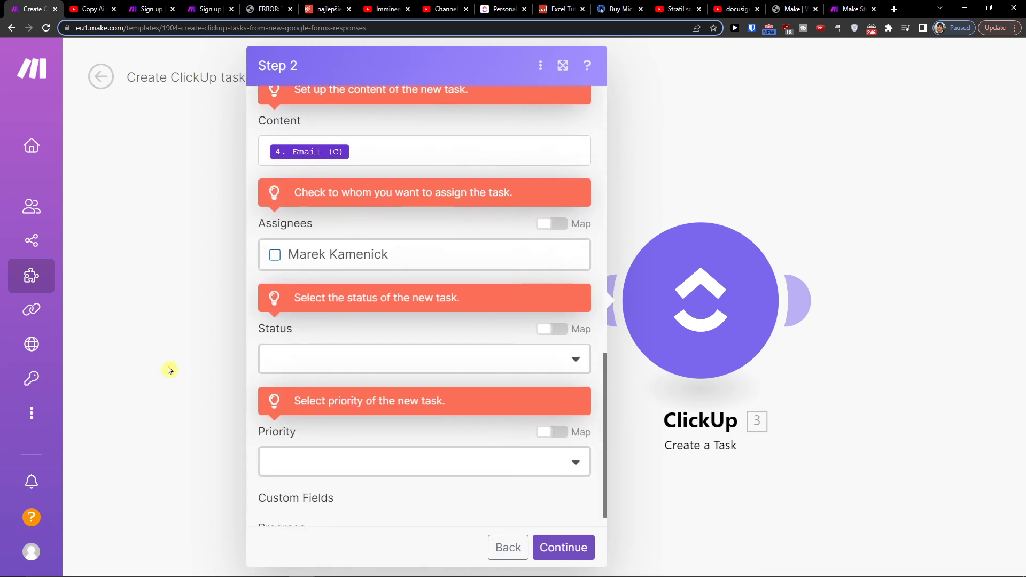
click(563, 547)
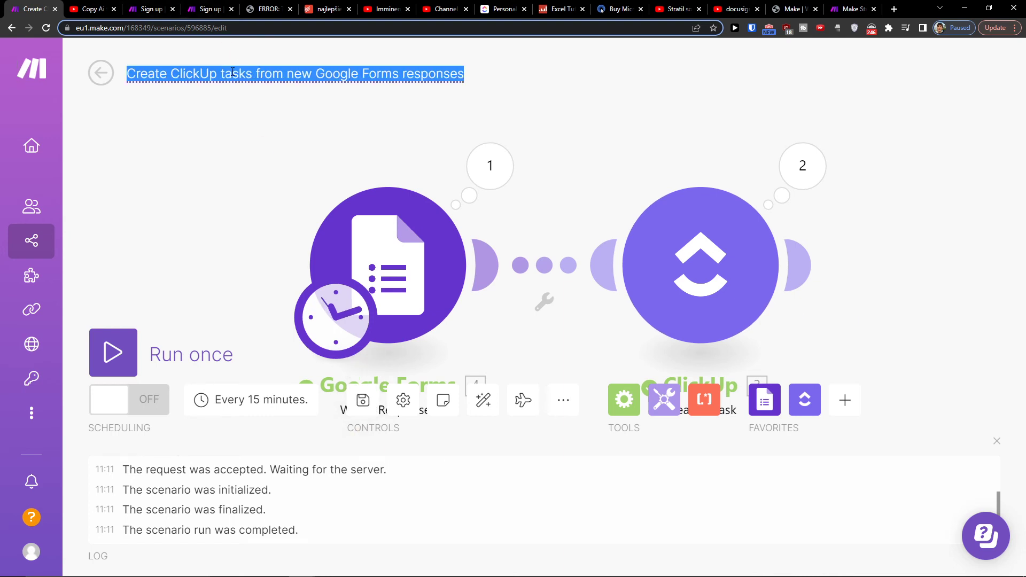
mouse_move(144, 59)
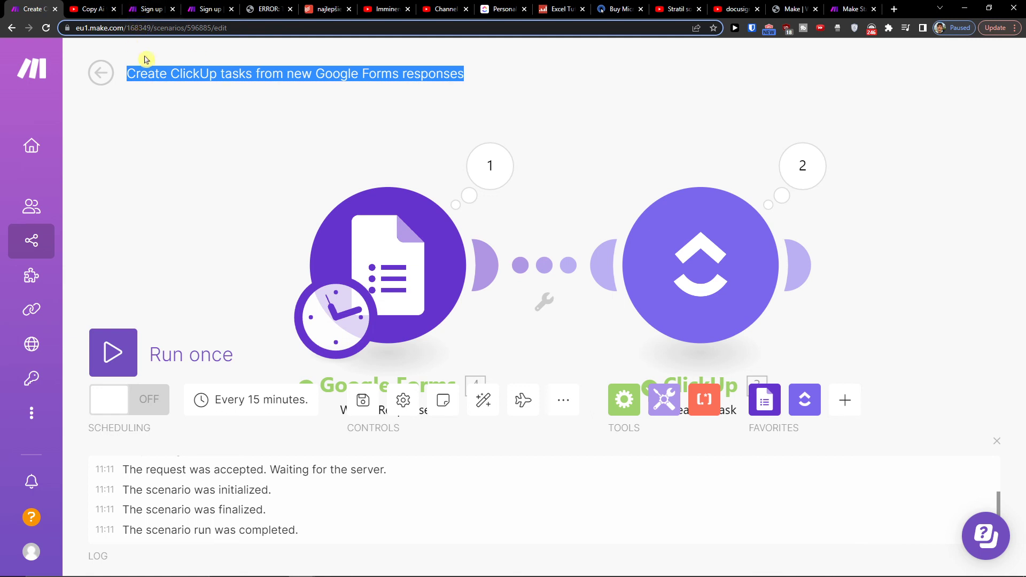
mouse_move(82, 126)
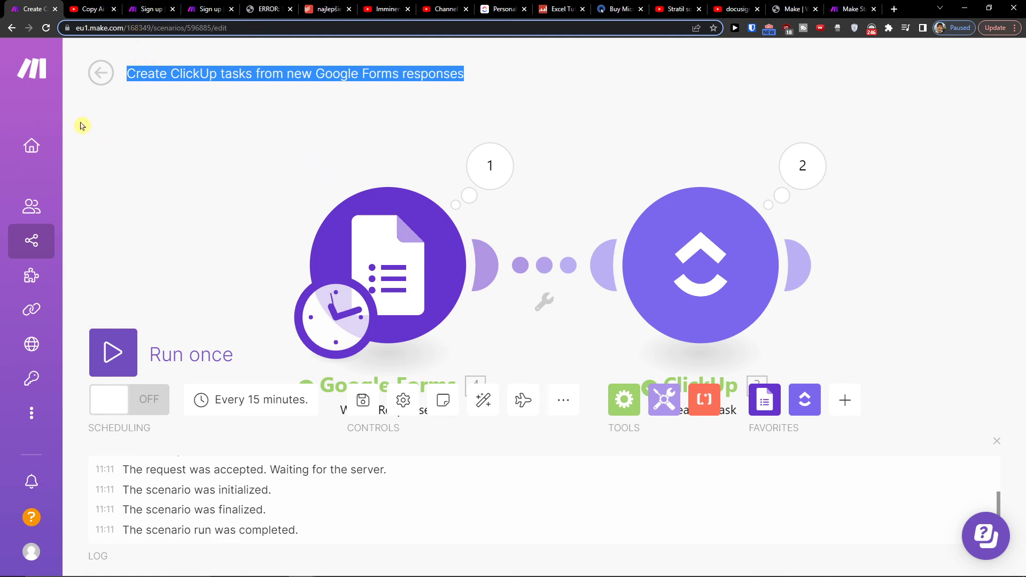